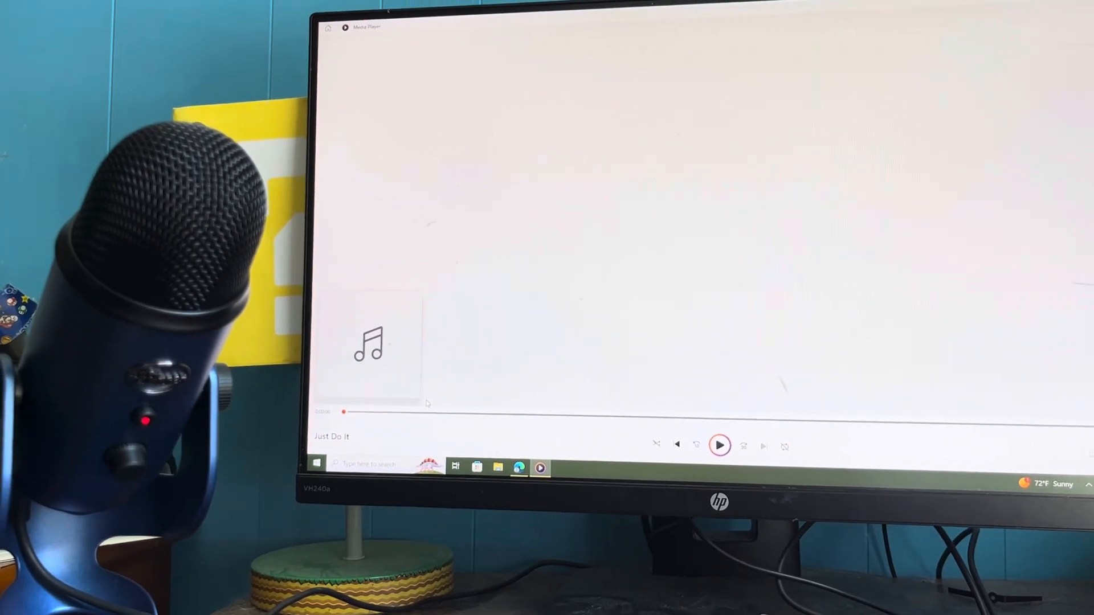
Step: Play the track 'Just Do It' for about half a minute, then pause it
click(719, 444)
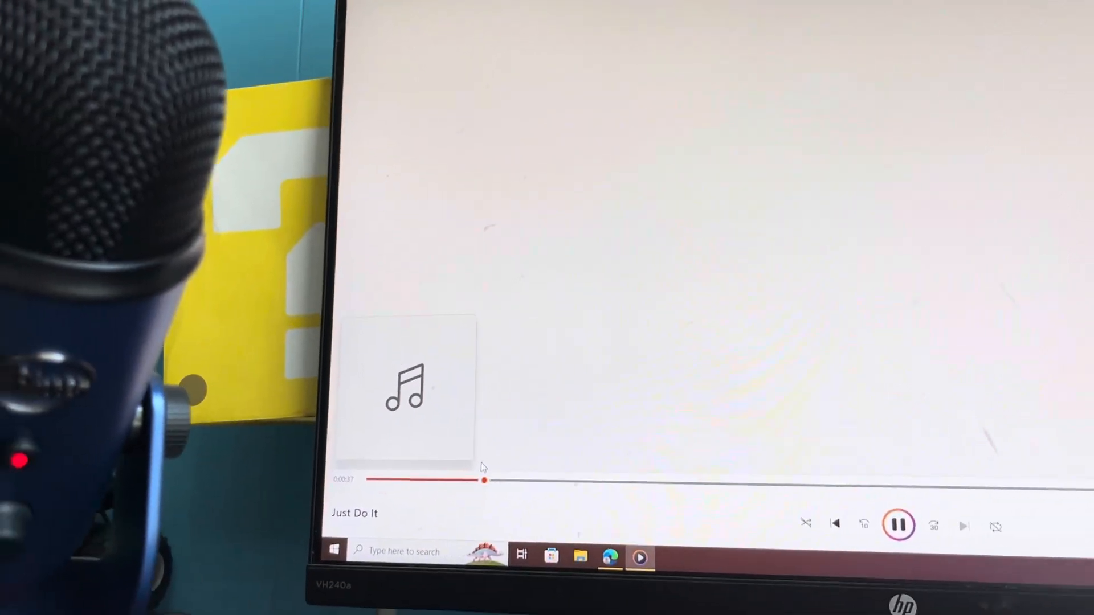
click(899, 525)
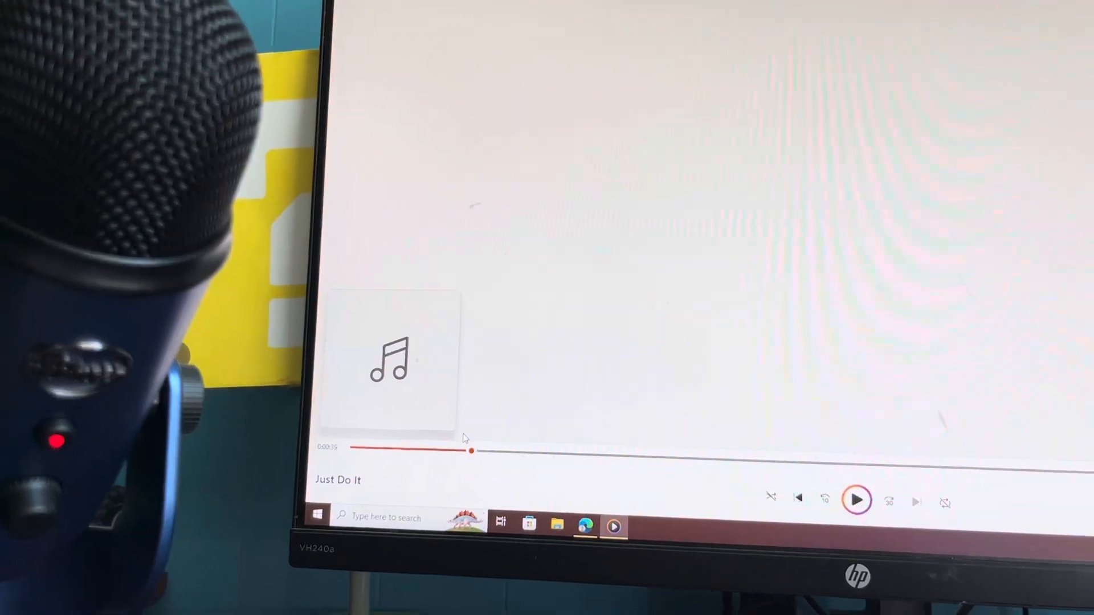